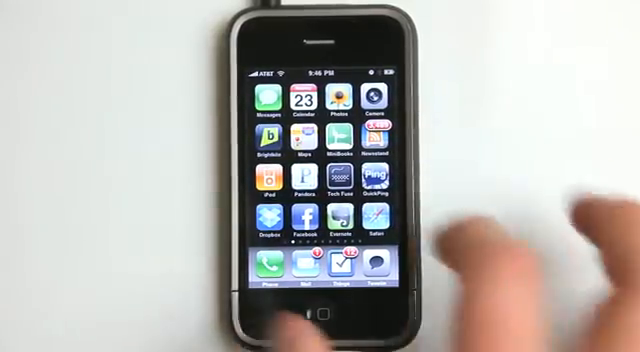
Step: Swipe to the EasyTrails icon, view its recording screen, then return to the home screen
scroll("left", 3)
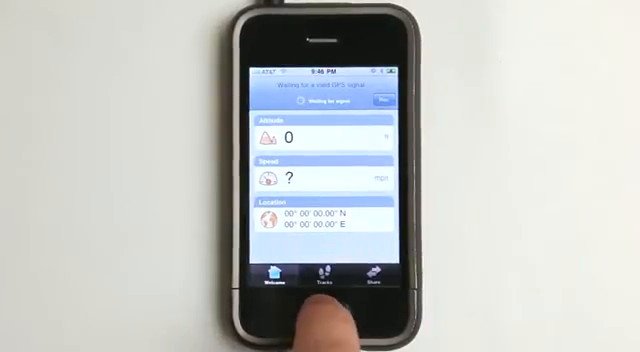
key("home")
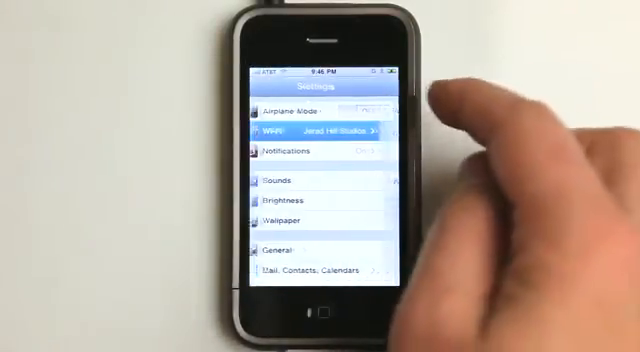
Step: Switch the Wi-Fi toggle to Off in the Wi-Fi settings page
left_click(310, 132)
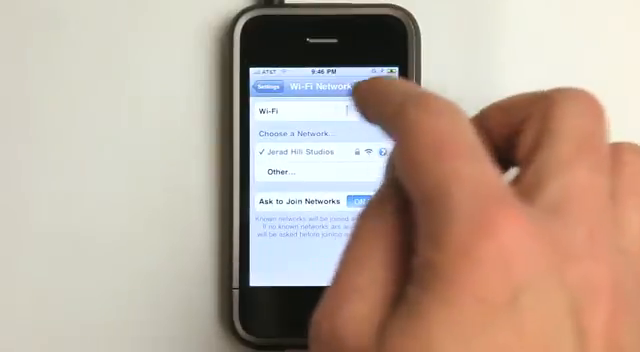
left_click(268, 90)
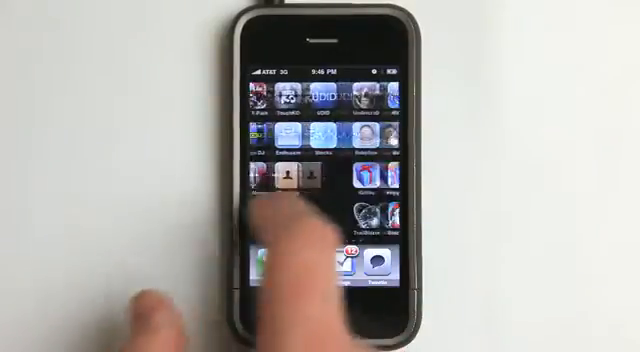
Step: Swipe across the home screen to the EasyTrails icon and relaunch the app
scroll("left", 3)
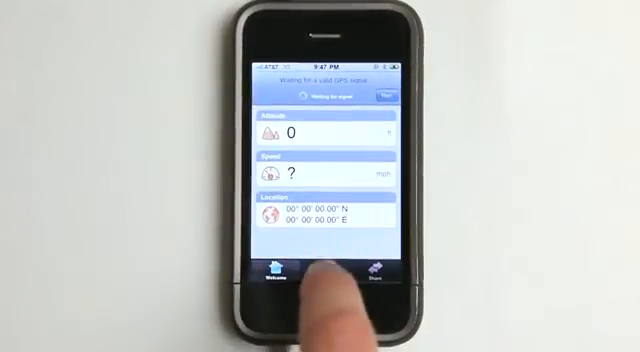
Step: Go from the recording screen to the saved Tracks and then the Share screen
left_click(318, 272)
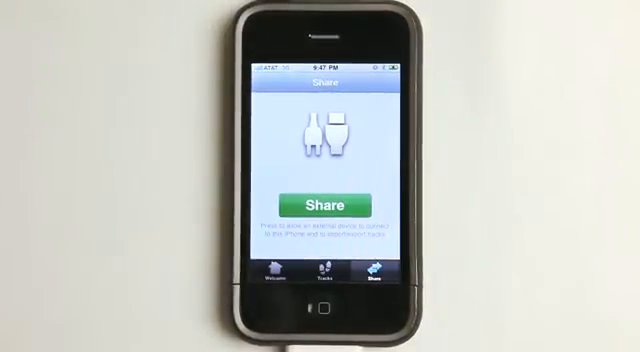
Step: Try the Share button, dismiss the cannot-connect-to-WiFi error, and head back to Settings
left_click(320, 200)
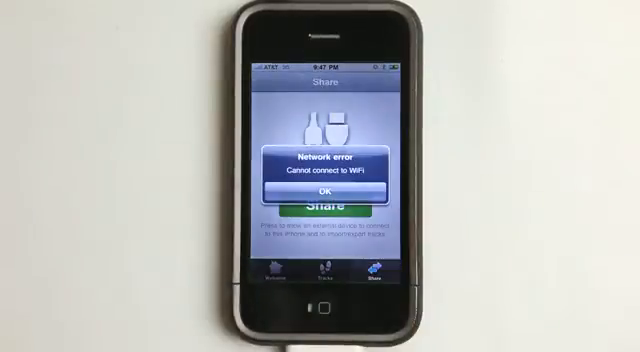
left_click(324, 190)
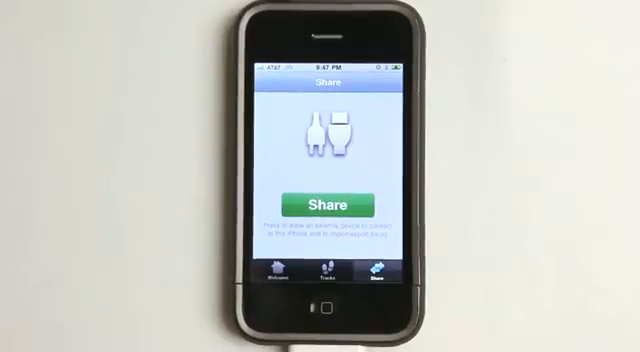
left_click(280, 268)
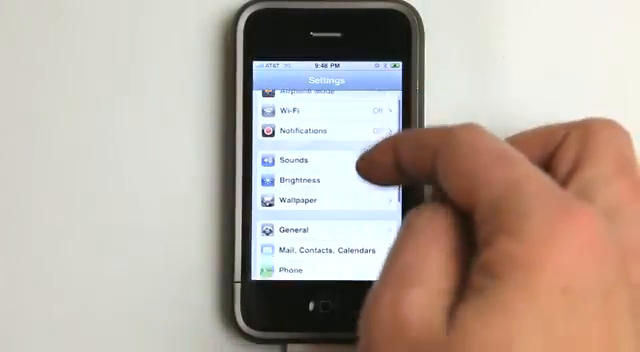
Step: Find EasyTrails in the Settings list to show its version, units, zip tracks and sound options
scroll("down", 3)
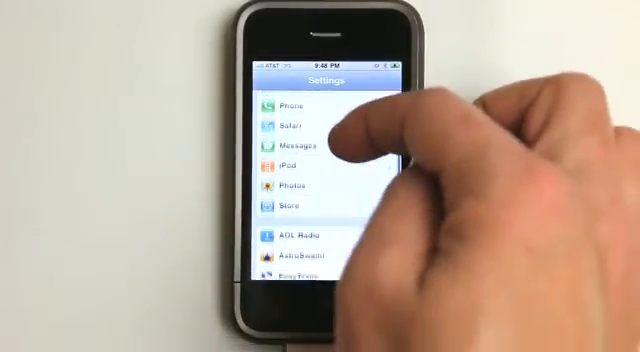
left_click(300, 276)
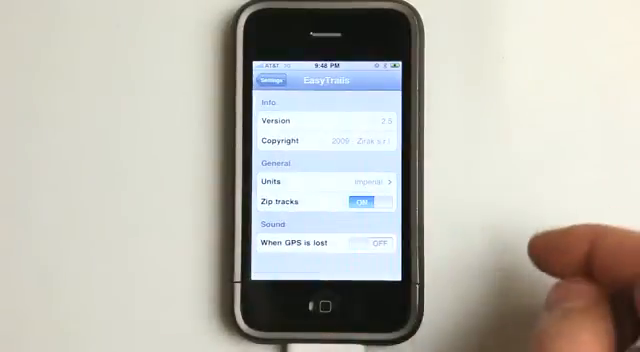